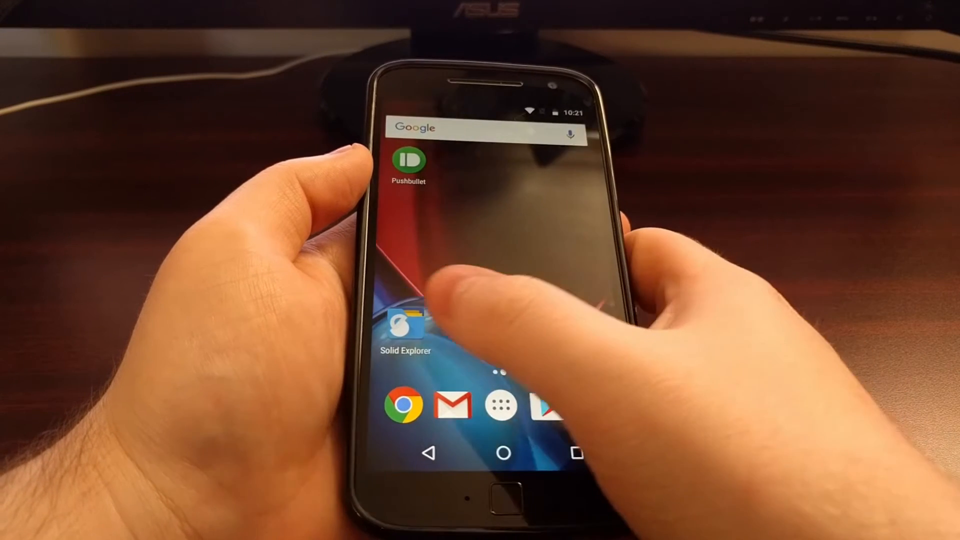
pyautogui.click(404, 330)
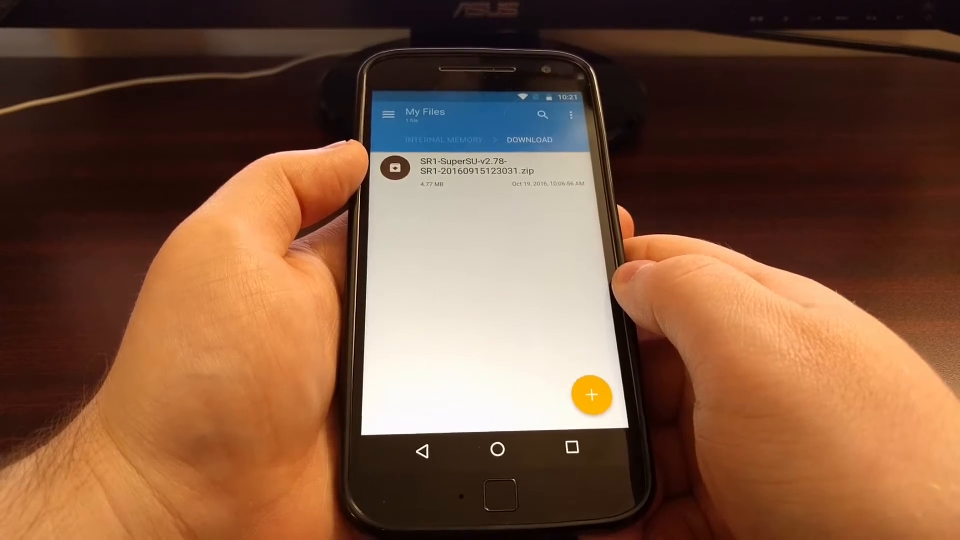
pyautogui.click(498, 449)
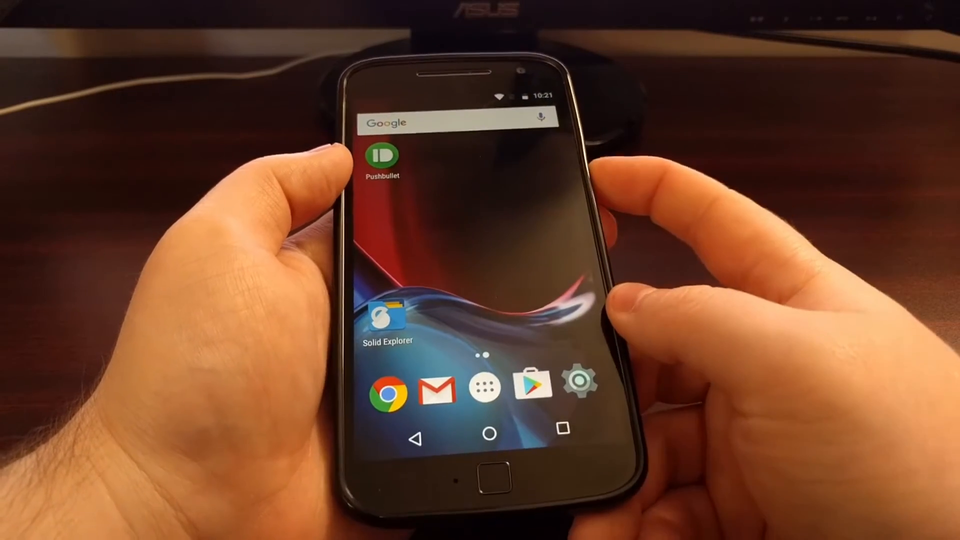